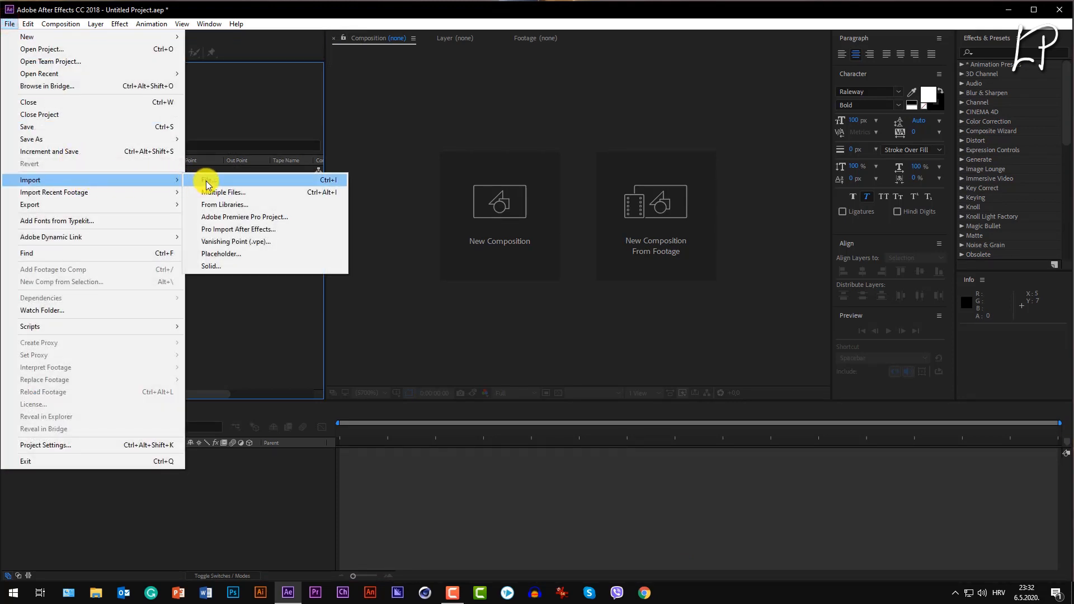
# Step: Import the Pexels Videos 2183769 clip from Downloads into the project as footage
pyautogui.click(223, 191)
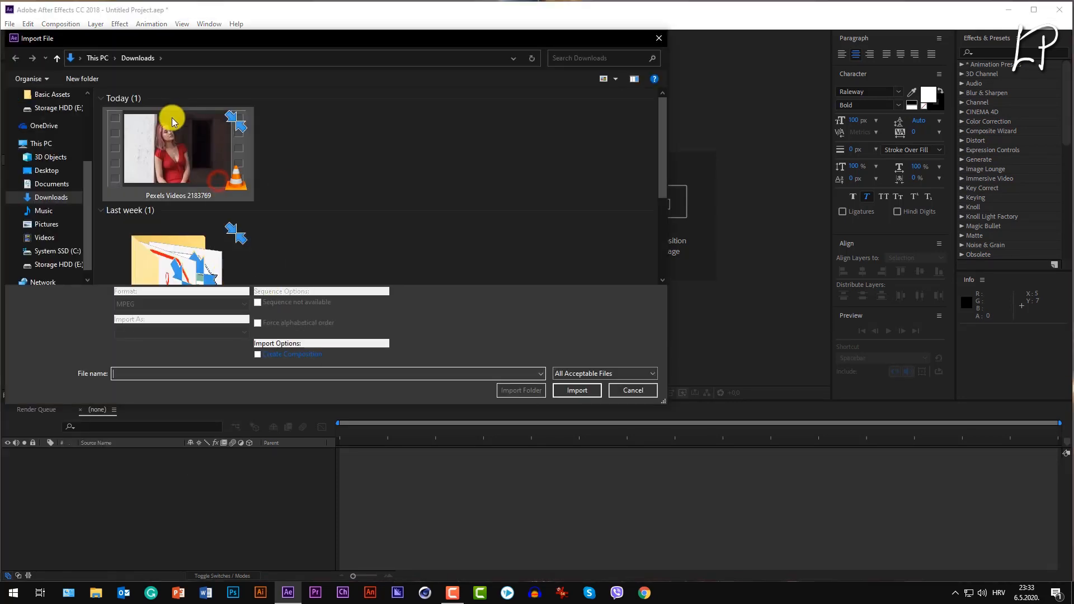
pyautogui.click(576, 389)
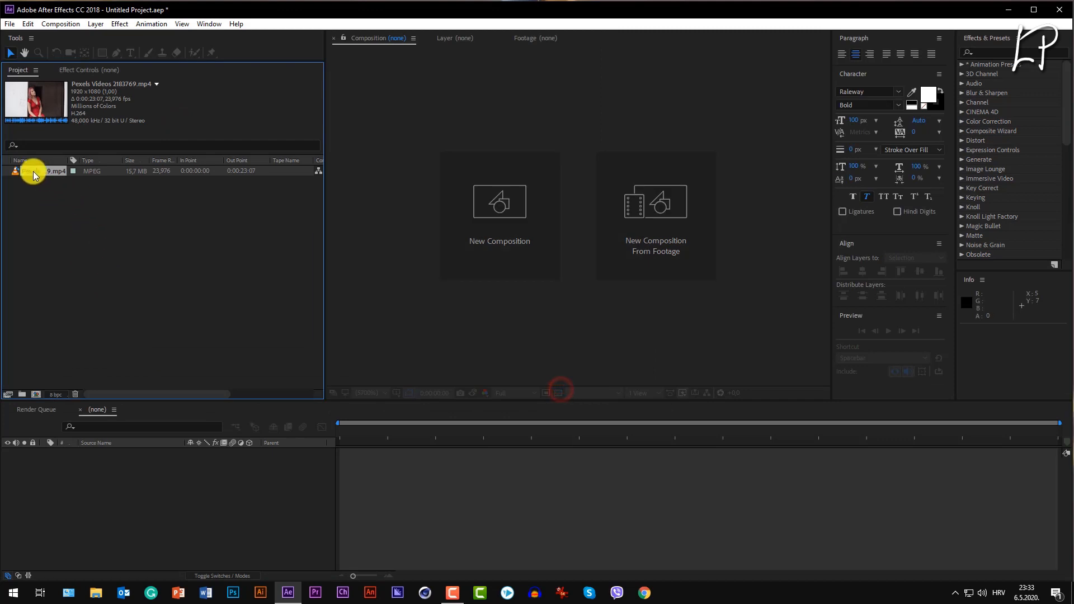
pyautogui.rightClick(35, 170)
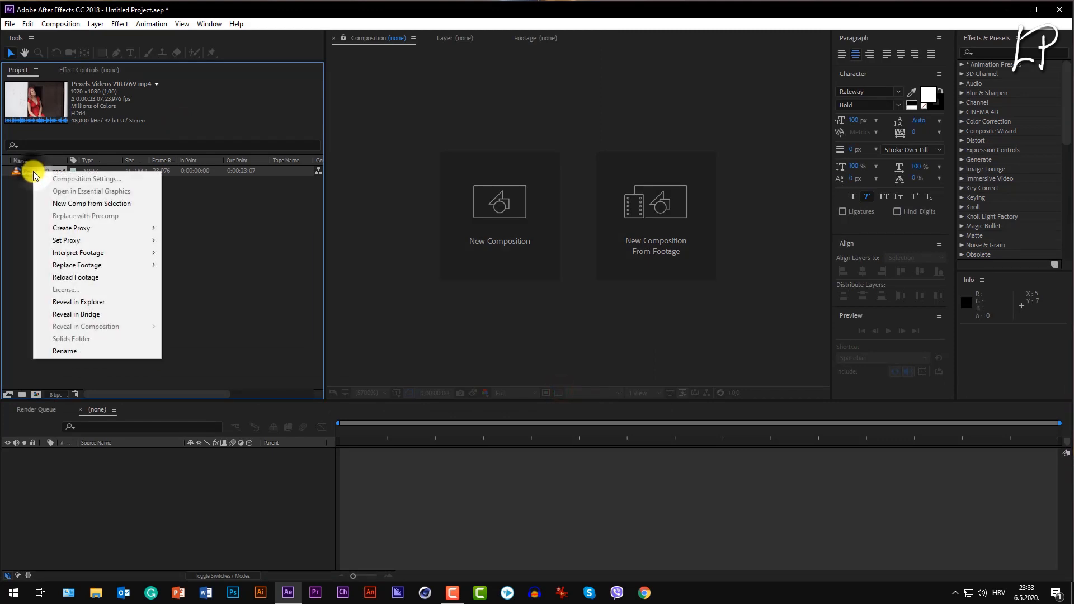
# Step: Create a new comp from the Pexels clip and set viewer resolution to Half
pyautogui.click(90, 203)
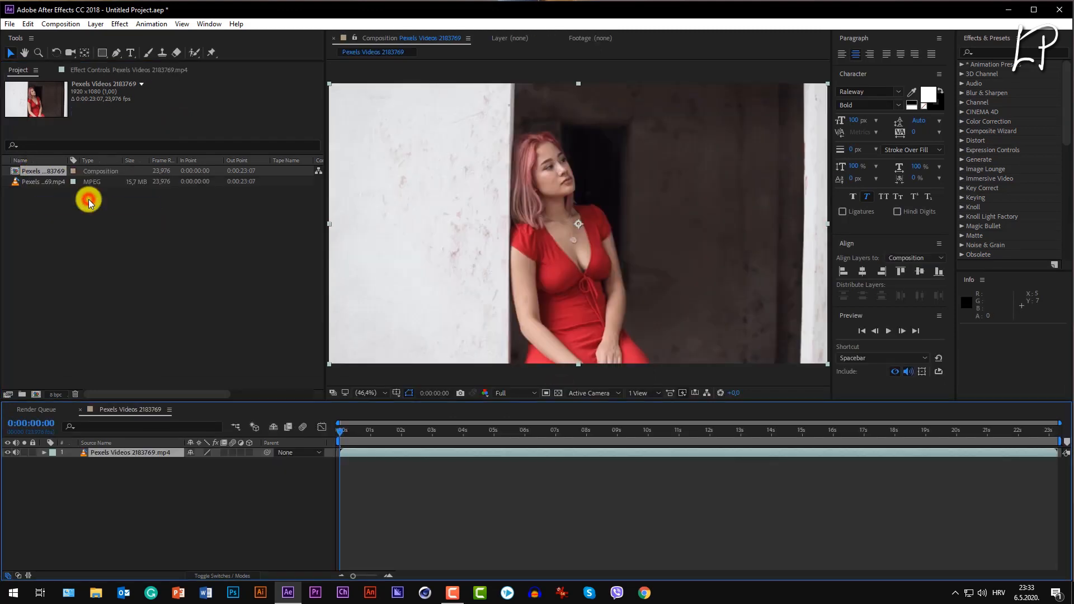
pyautogui.moveTo(487, 393)
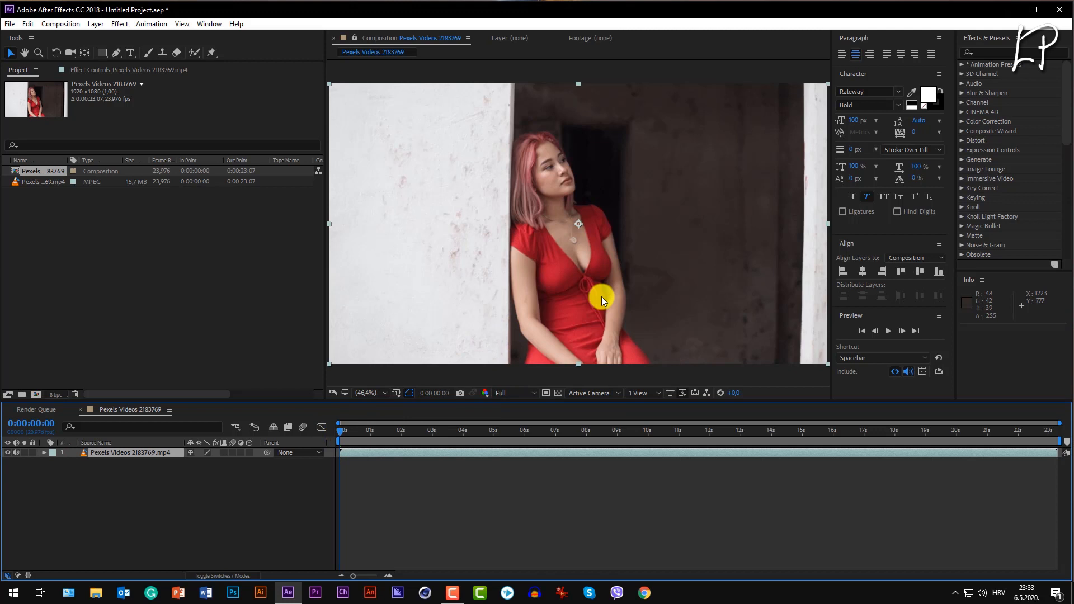
pyautogui.moveTo(517, 398)
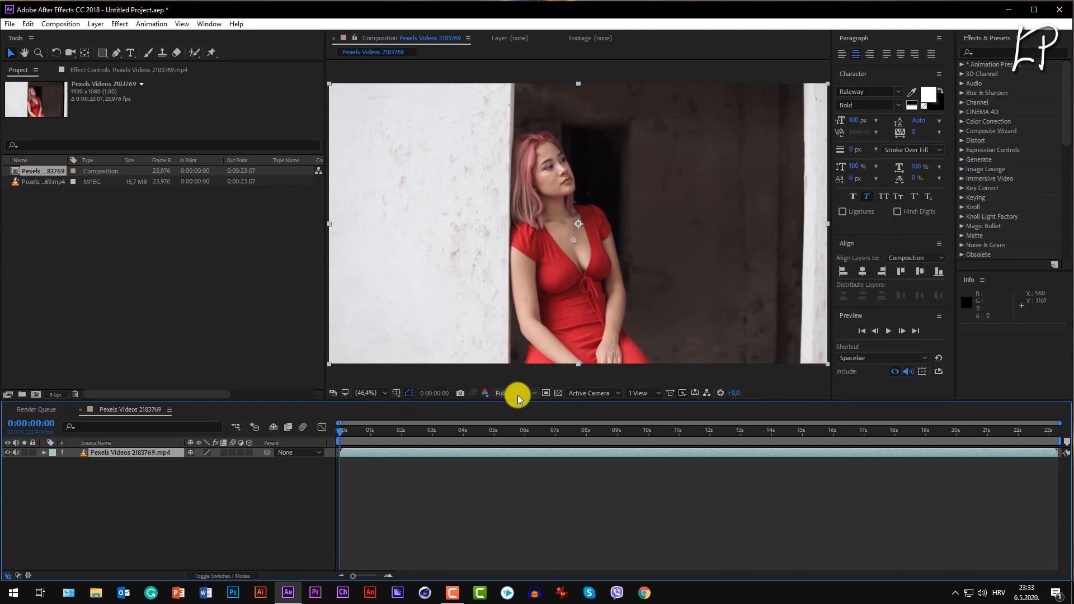
pyautogui.click(510, 392)
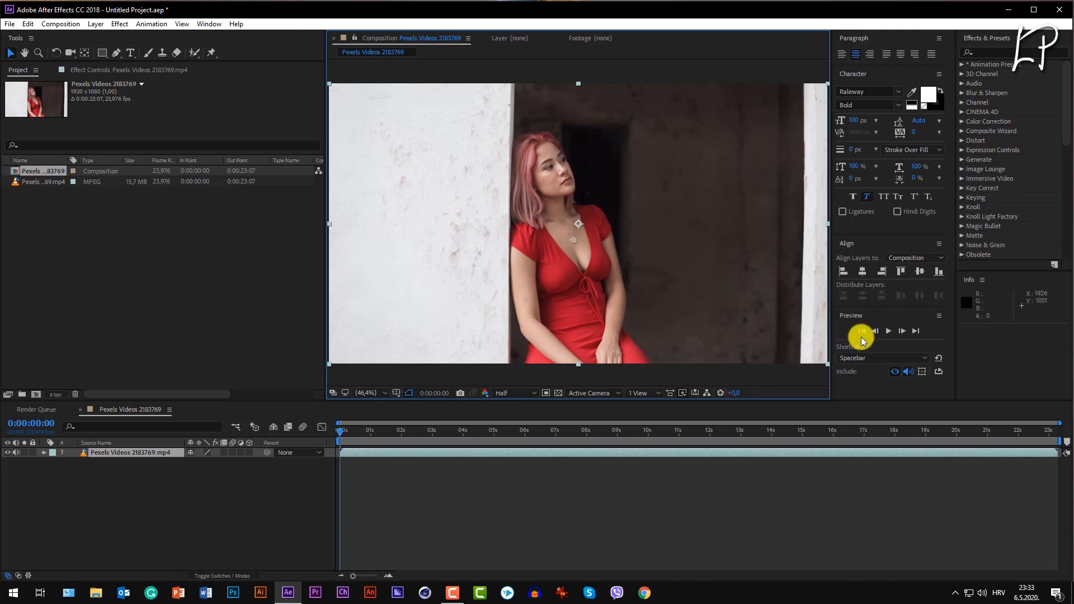
pyautogui.moveTo(887, 331)
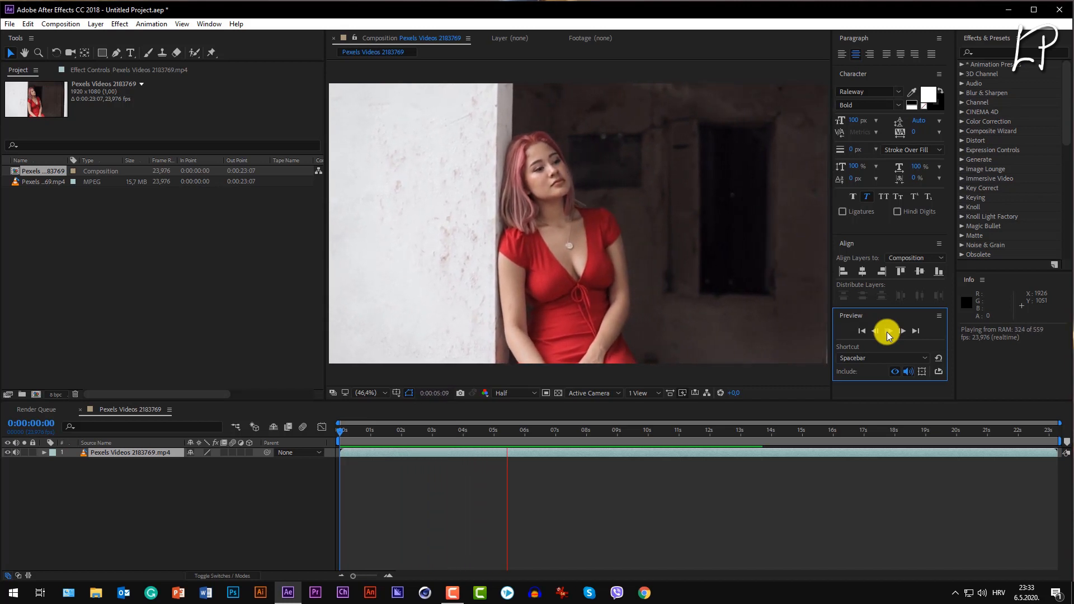
# Step: Stop playback and duplicate the Pexels layer into two identical copies
pyautogui.click(902, 331)
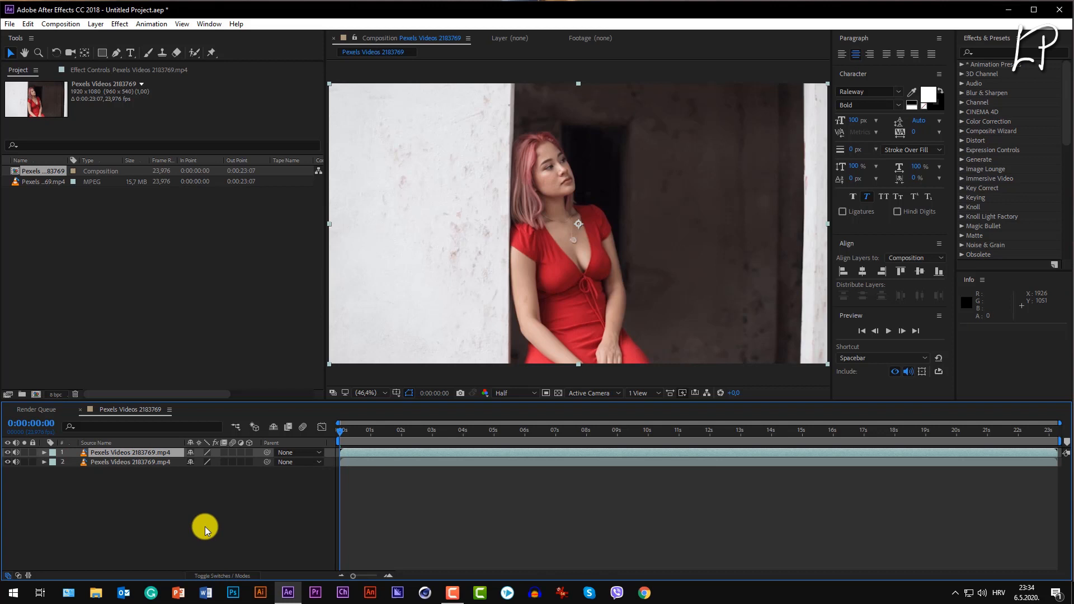
# Step: Set the composition duration to 0:00:46:07 in Composition Settings
pyautogui.rightClick(206, 527)
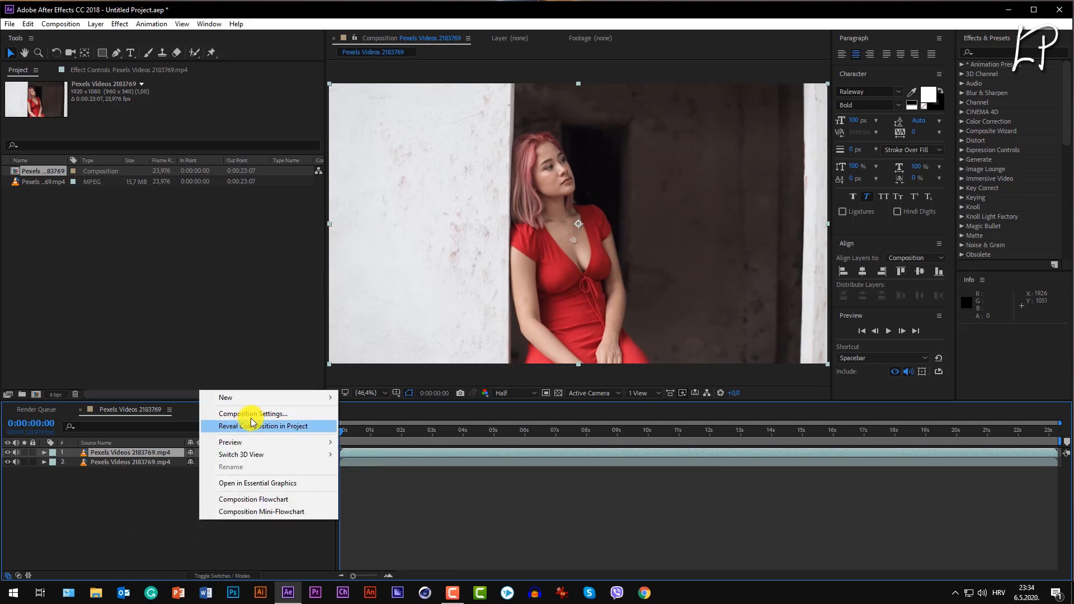
pyautogui.click(253, 413)
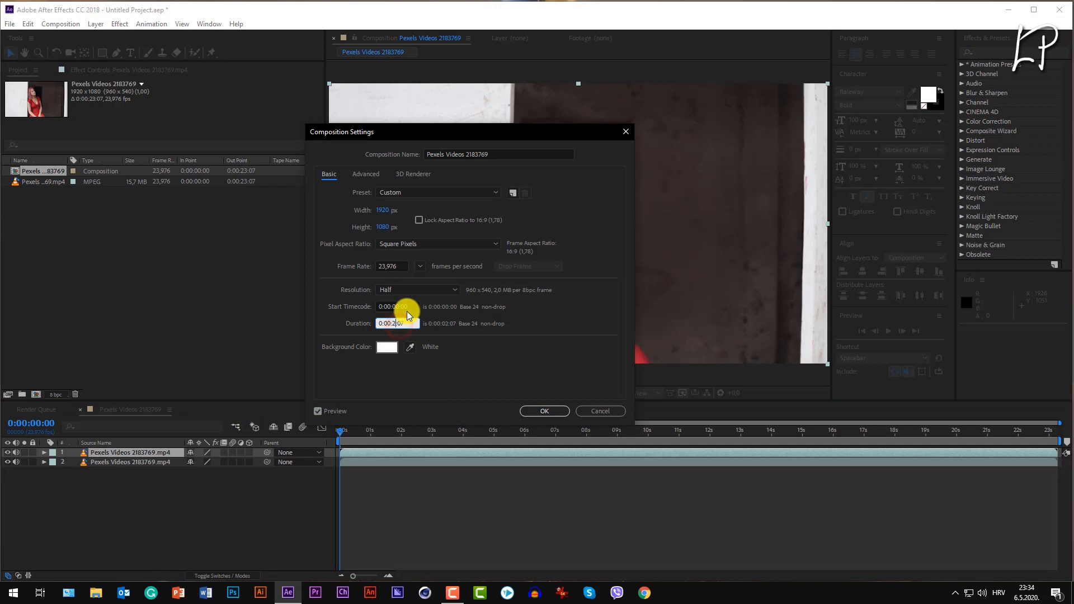
pyautogui.write('0:00:46:07')
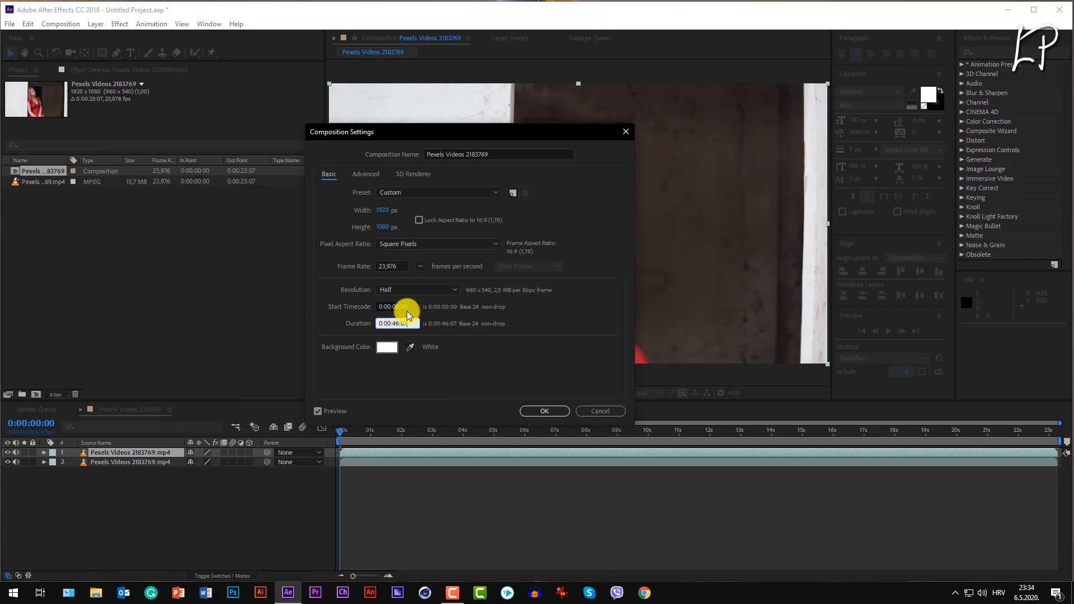
pyautogui.click(544, 410)
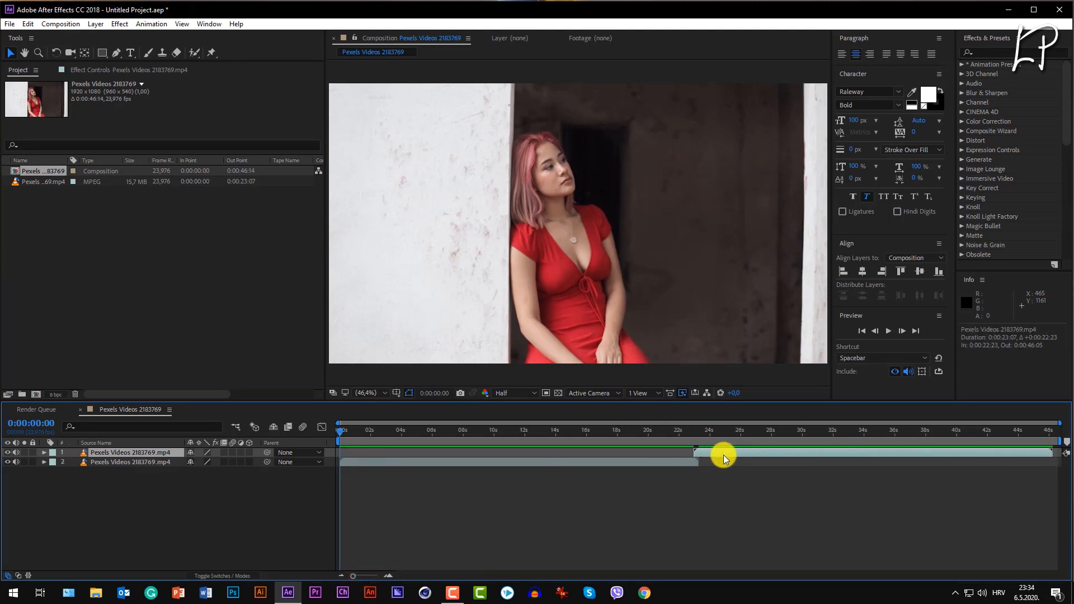
# Step: Move layer 1 so its In point meets layer 2's Out point near 23 seconds
pyautogui.moveTo(722, 439); pyautogui.dragTo(698, 438)
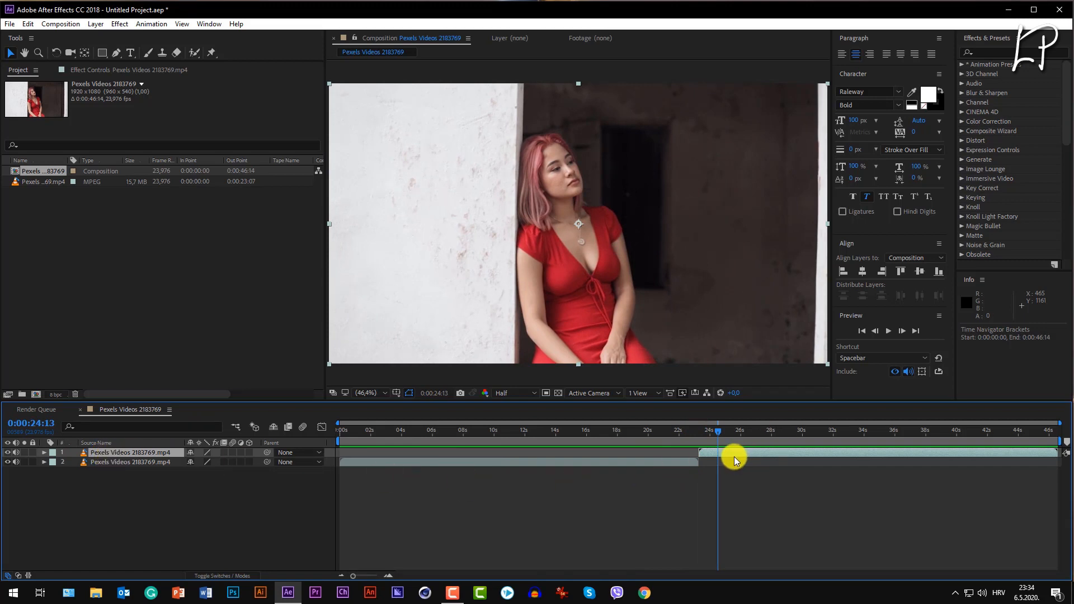
# Step: Time-reverse layer 1 and scrub the timeline back to around 16 seconds
pyautogui.rightClick(100, 456)
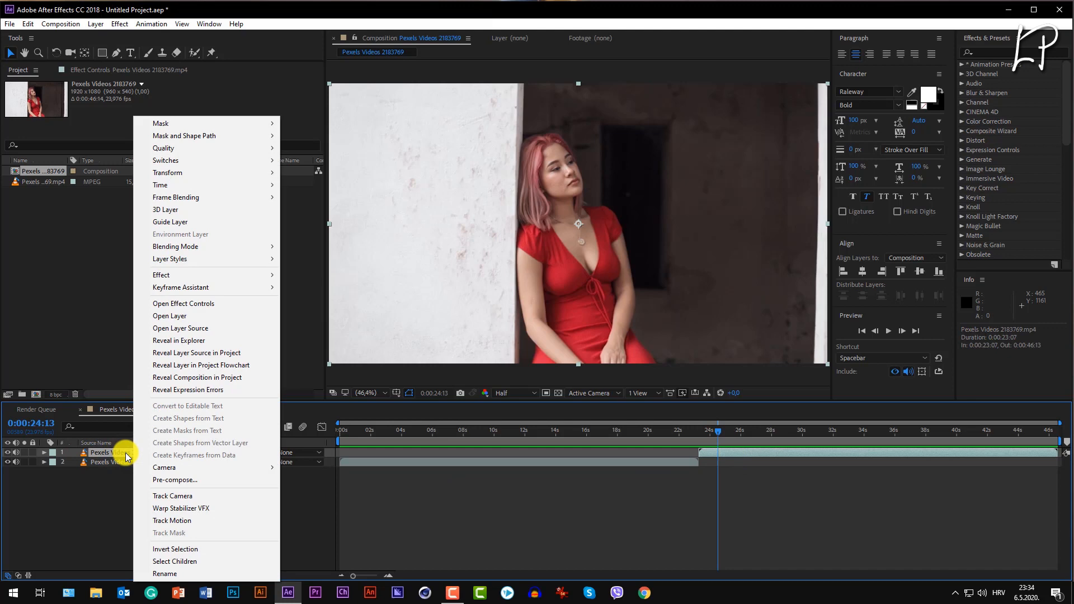
pyautogui.moveTo(160, 185)
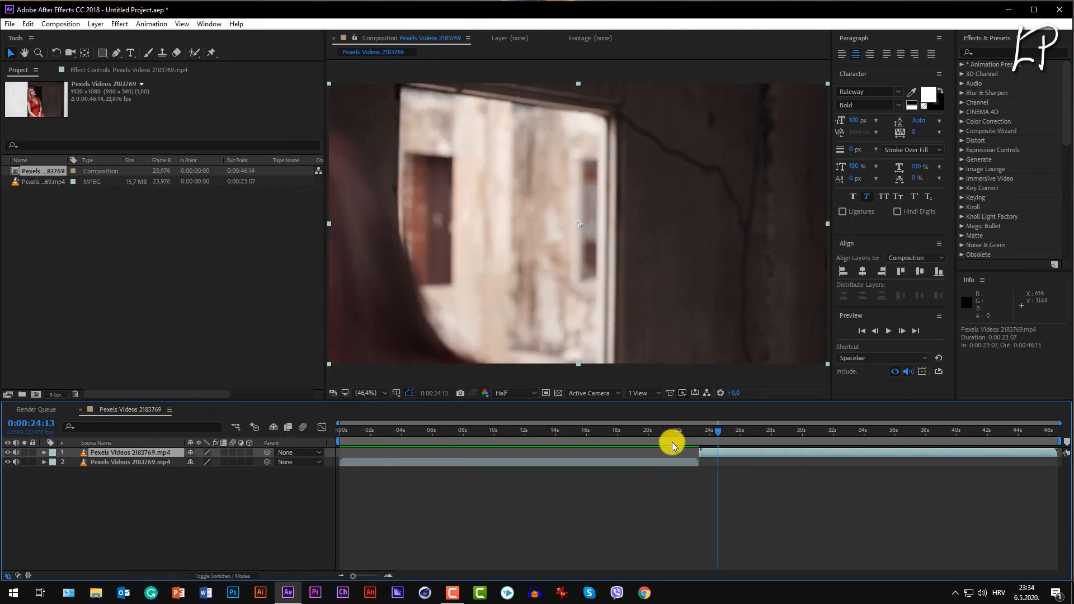
pyautogui.moveTo(673, 444); pyautogui.dragTo(603, 444)
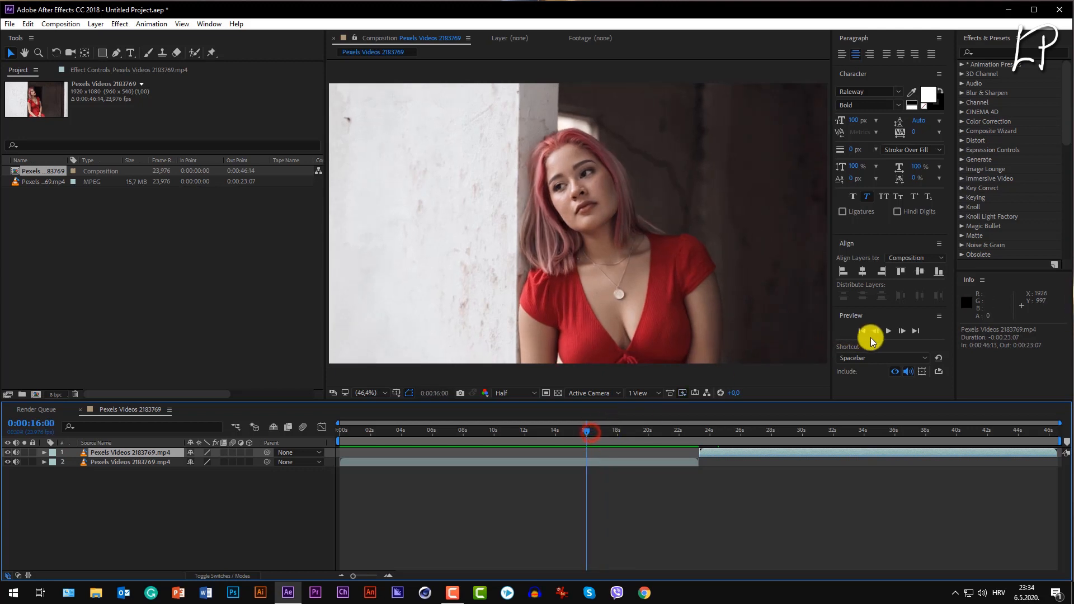
pyautogui.click(888, 331)
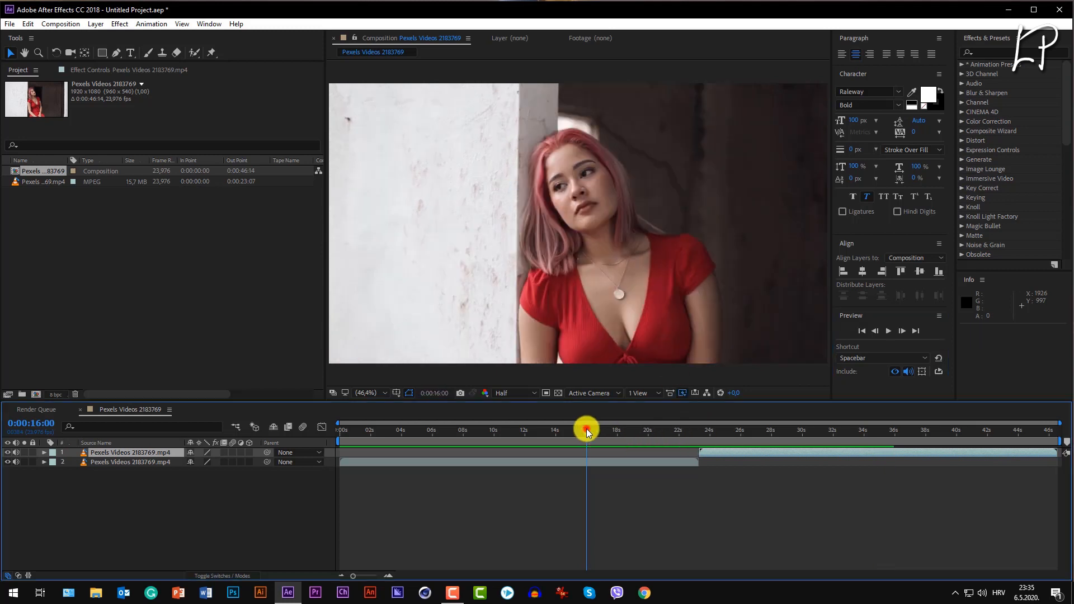
pyautogui.click(888, 331)
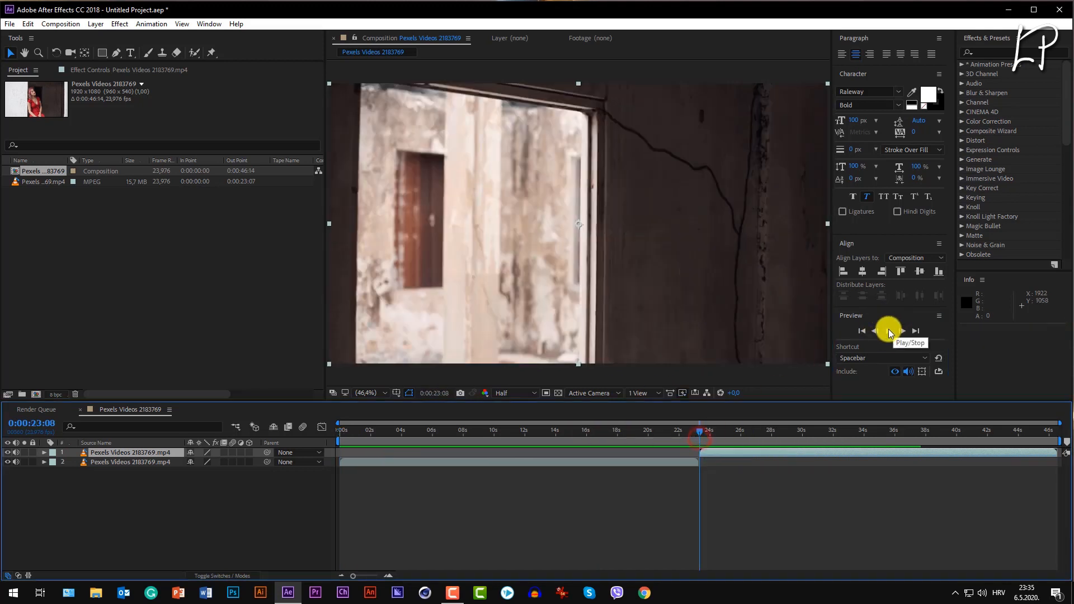
pyautogui.click(888, 331)
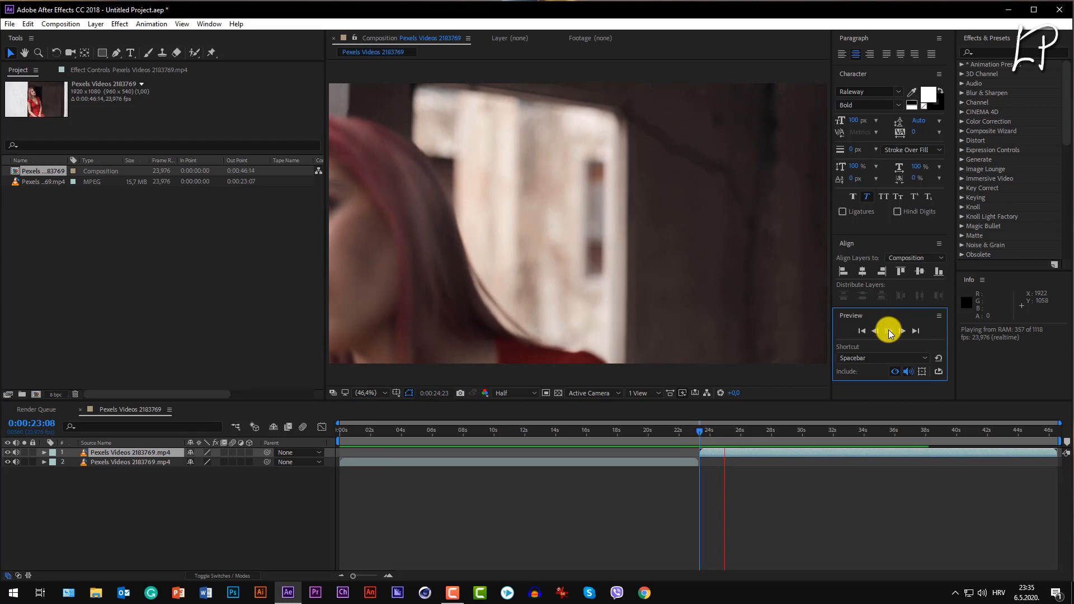